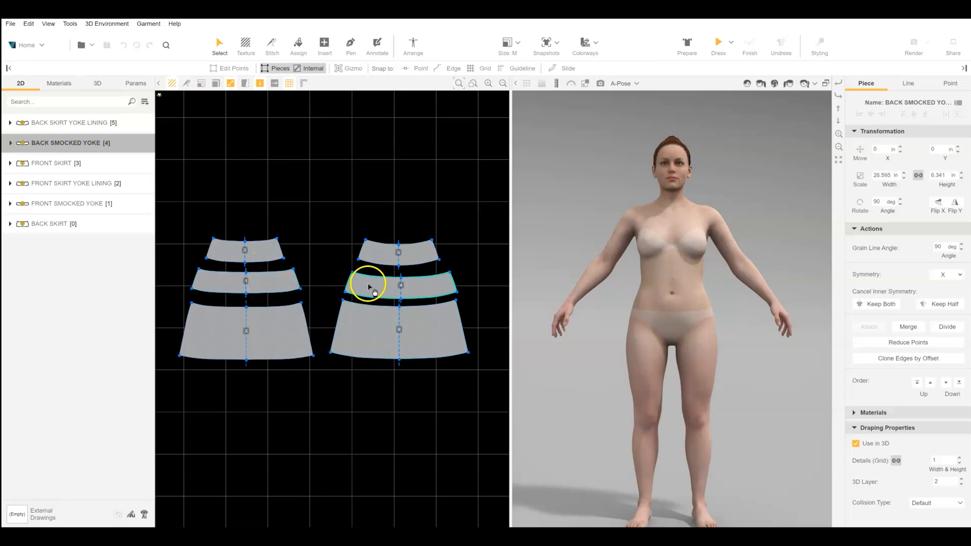
# - Select the front and back yoke lining pieces and enter Arrange to show avatar silhouettes
pyautogui.click(266, 250)
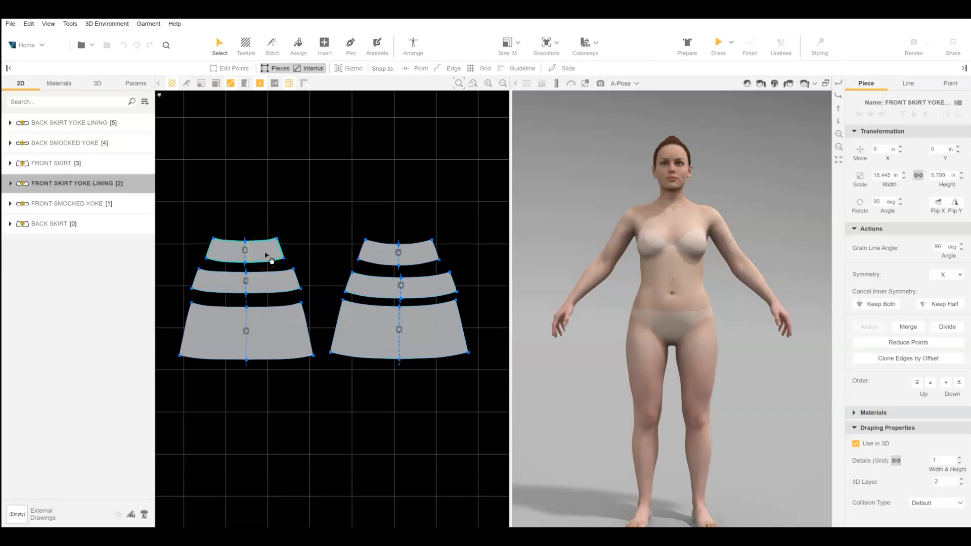
pyautogui.click(398, 250)
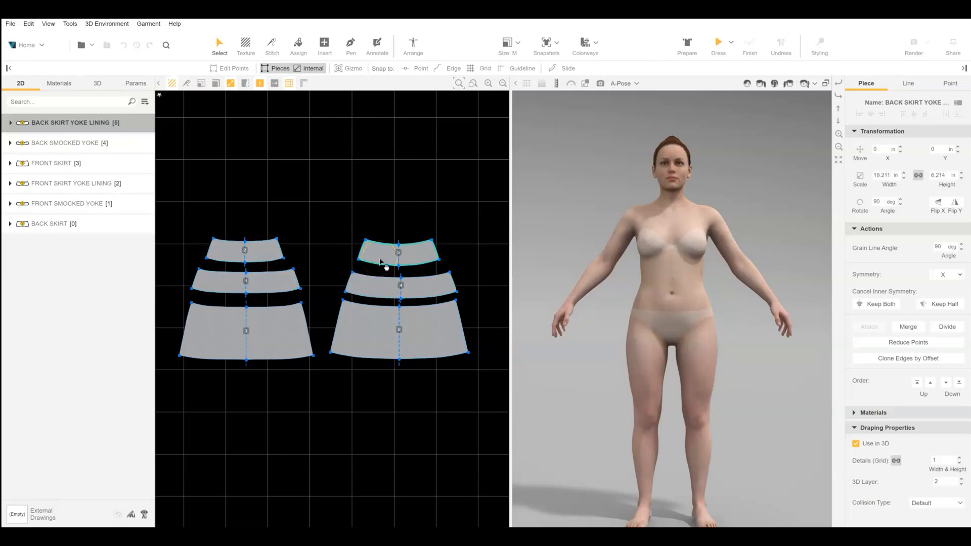
pyautogui.click(413, 44)
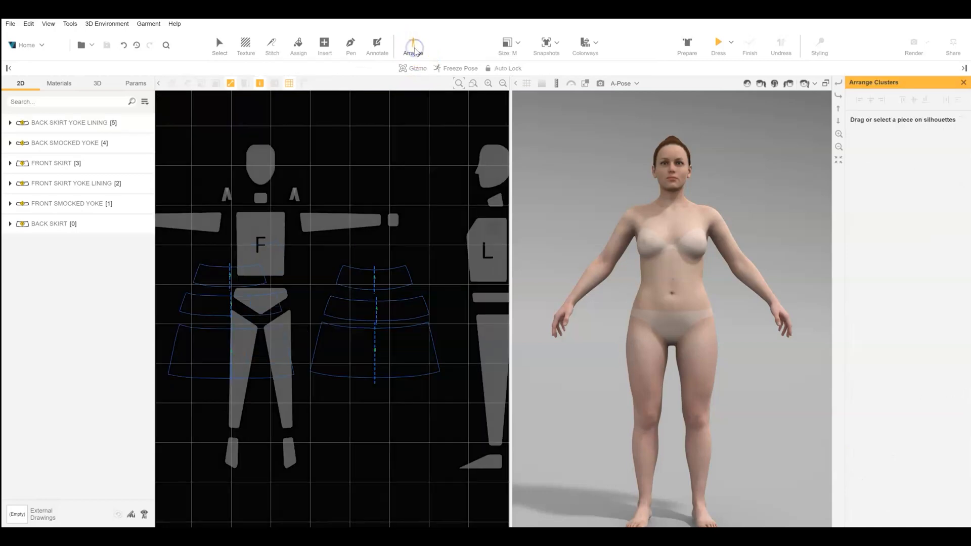
# - Place the front skirt cluster on the F silhouette, prepare it around the avatar, and exit Arrange
pyautogui.click(412, 44)
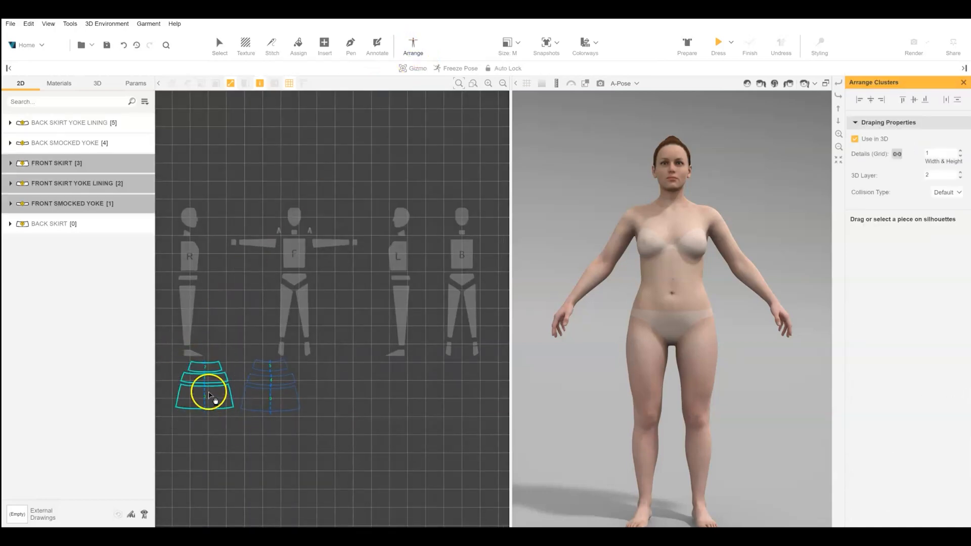
pyautogui.moveTo(211, 393); pyautogui.dragTo(296, 304)
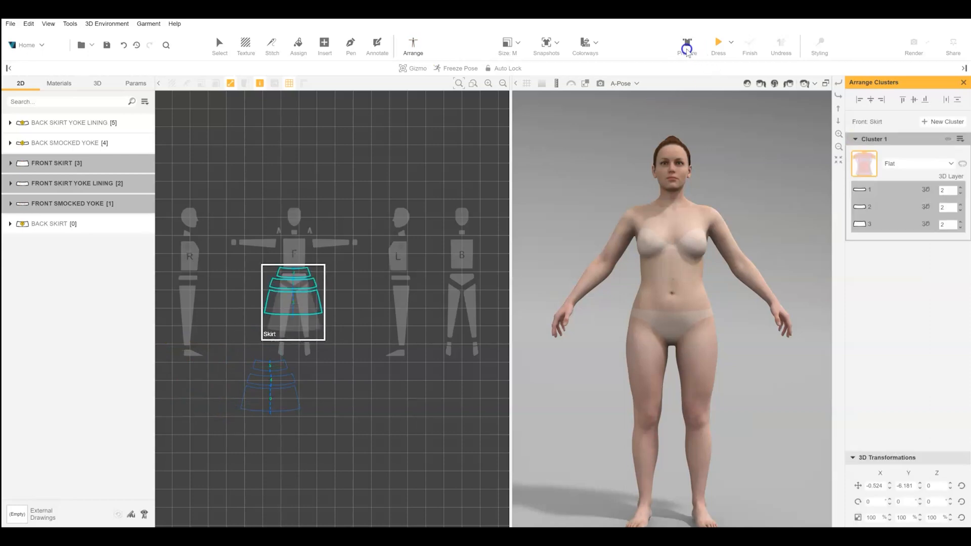
pyautogui.click(687, 45)
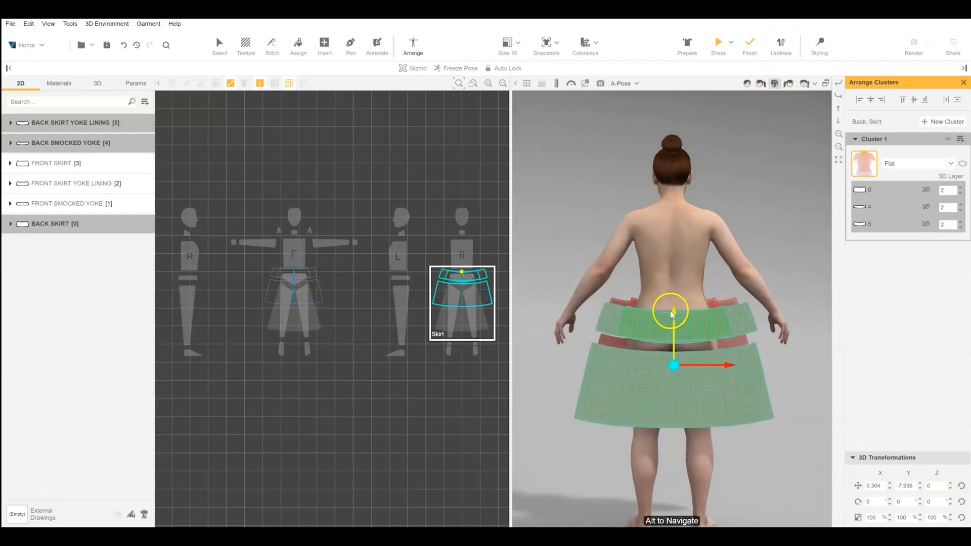
pyautogui.click(219, 43)
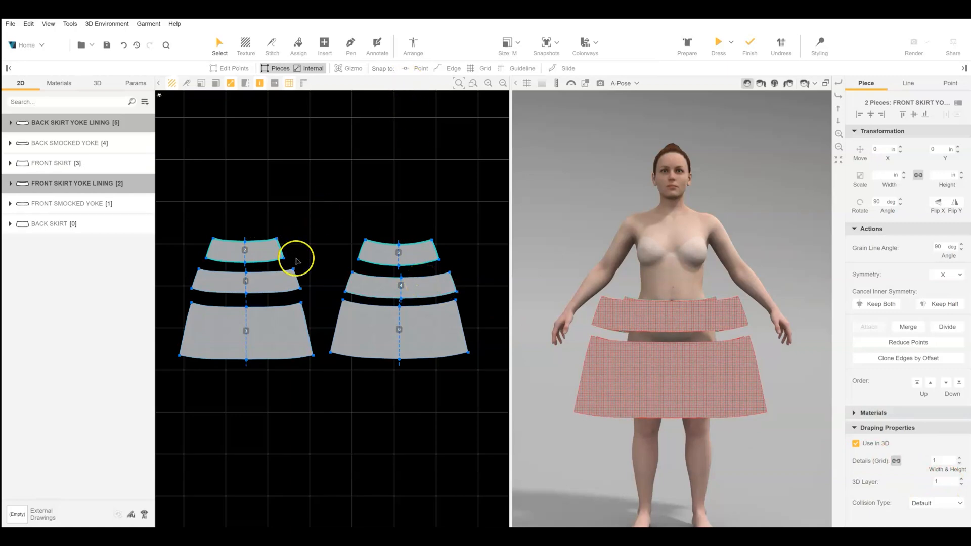
pyautogui.moveTo(285, 266)
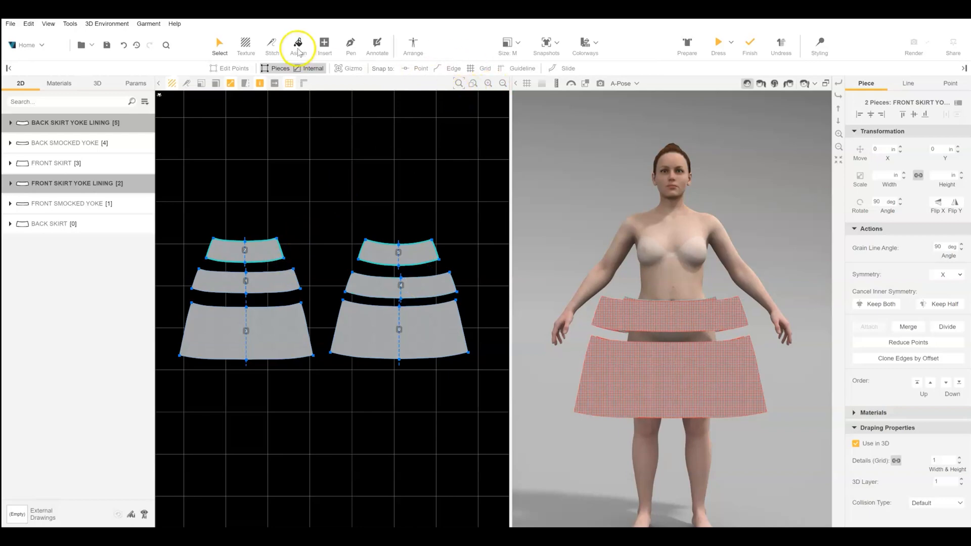
# - Assign fabric to the yoke lining pieces and review the seam stitches
pyautogui.click(271, 45)
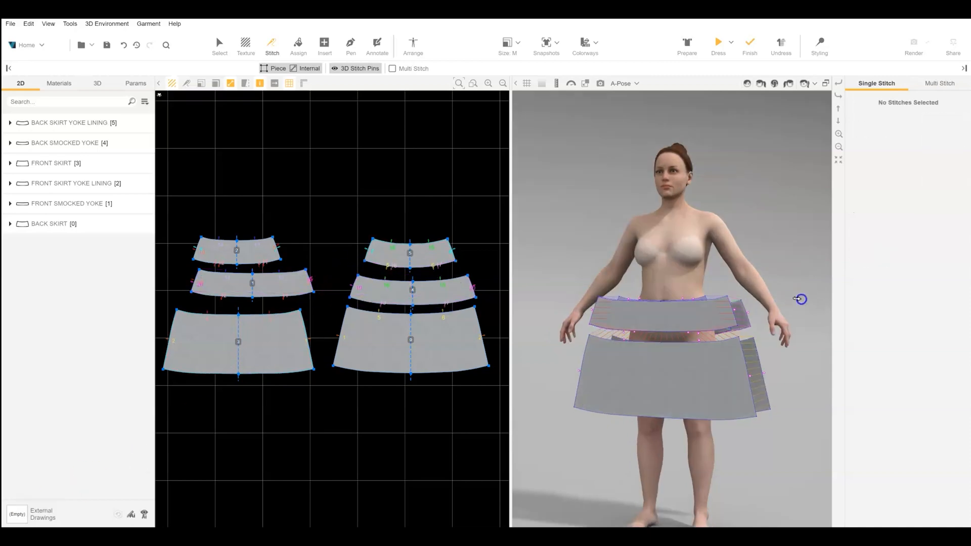
pyautogui.click(718, 42)
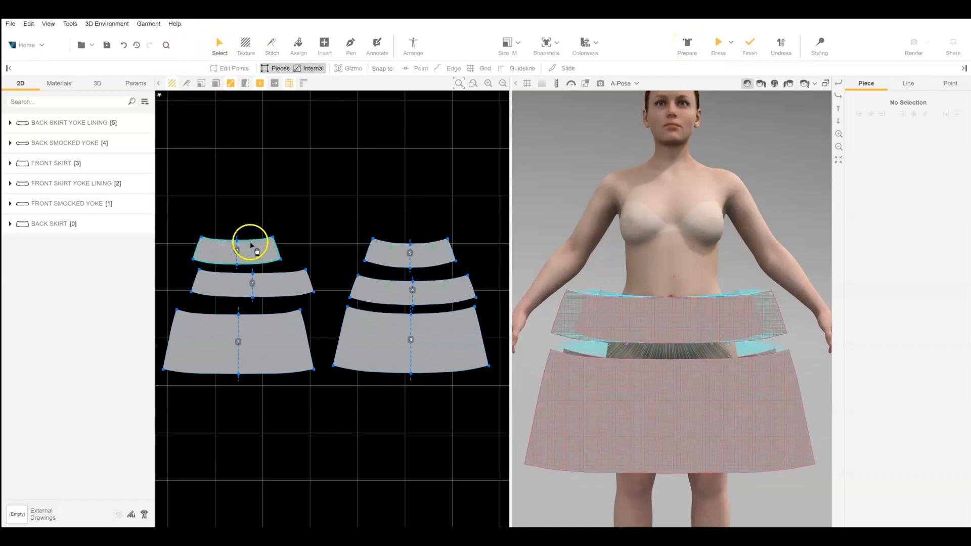
# - Select the four yoke seam edges, enable 40% Shrink, and dress the skirt
pyautogui.click(253, 242)
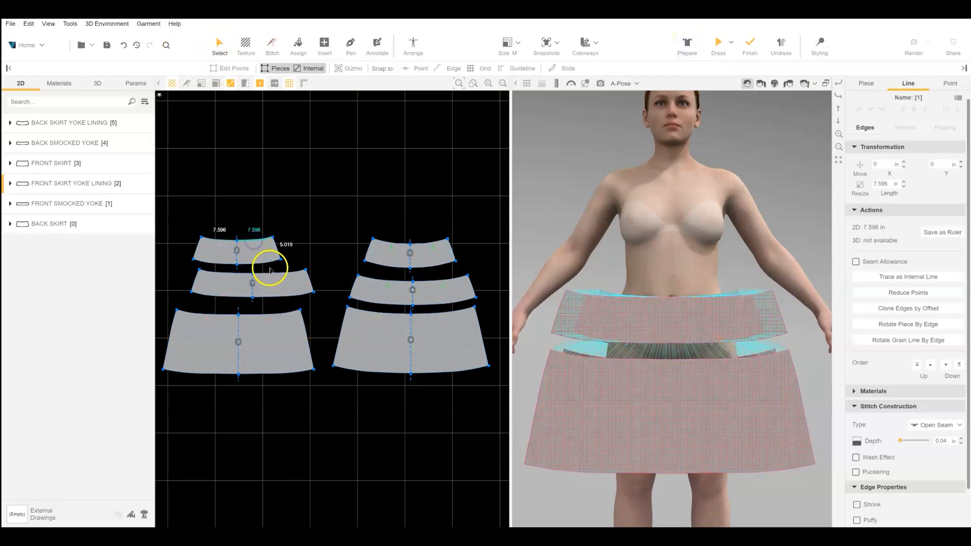
pyautogui.click(400, 245)
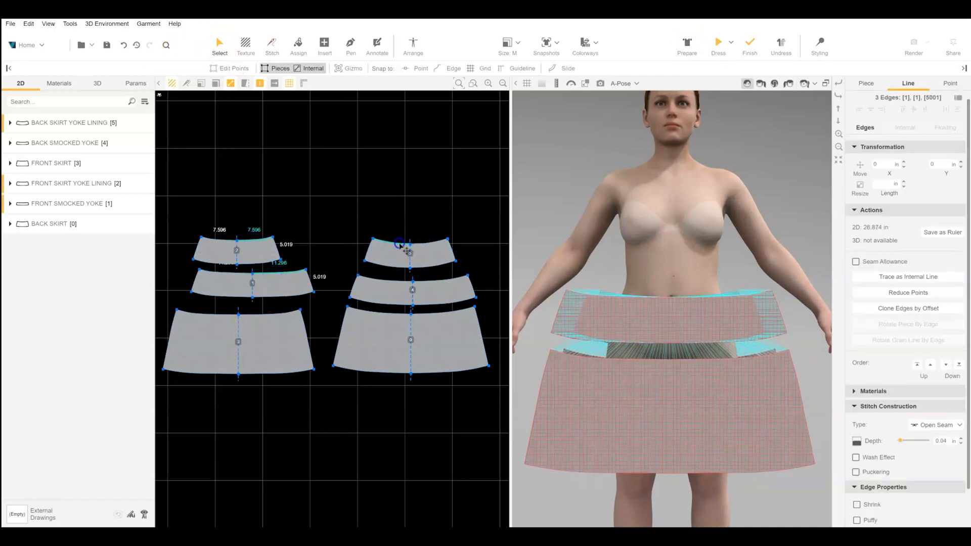
pyautogui.click(400, 276)
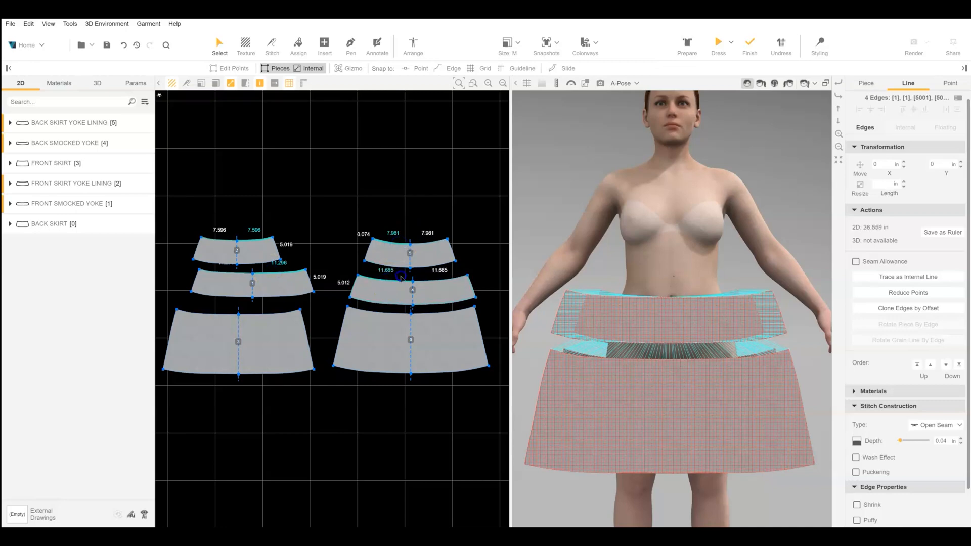
pyautogui.click(242, 240)
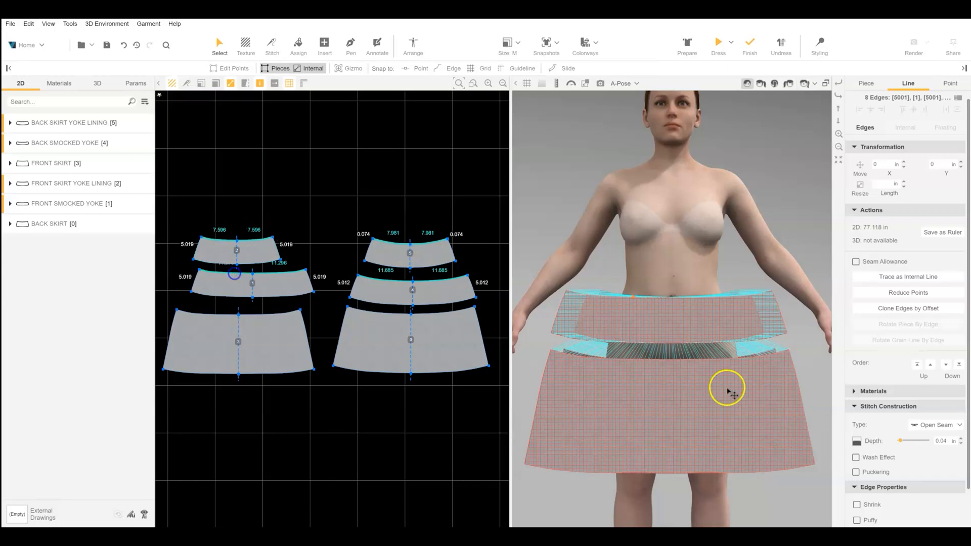
pyautogui.click(857, 459)
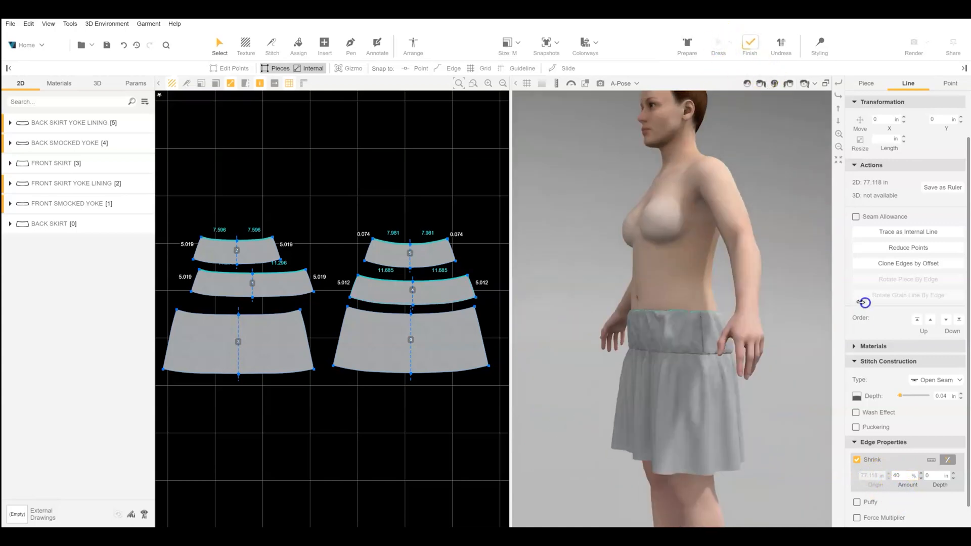
pyautogui.click(413, 44)
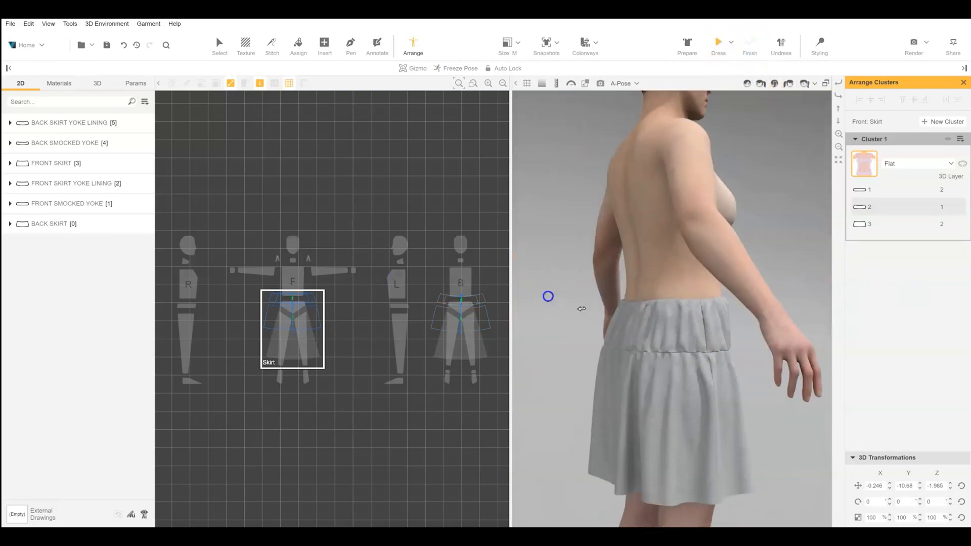
# - Set the front yoke lining (piece 2) to 3D Layer 1 and re-drape
pyautogui.click(820, 45)
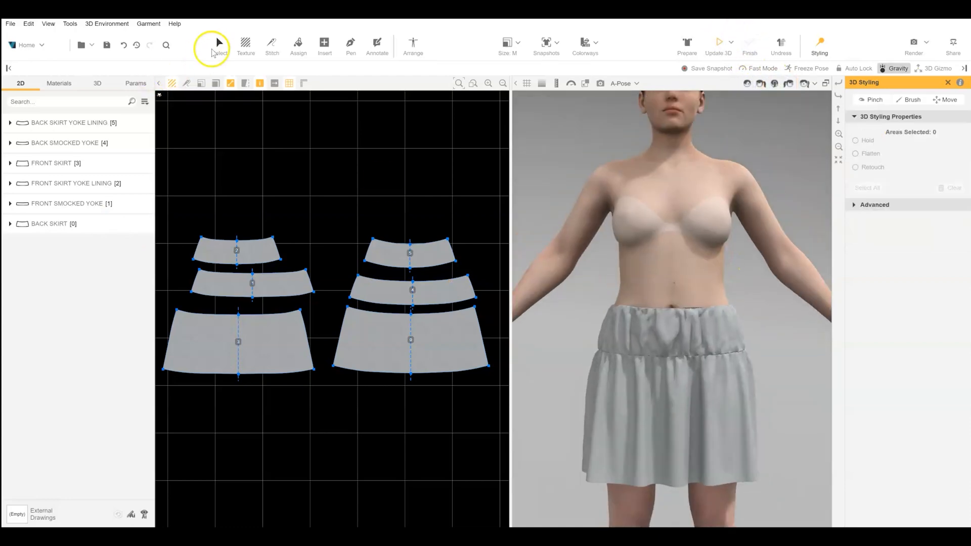
# - Select the smocked yokes' top edges and edit their shrink amount
pyautogui.click(219, 43)
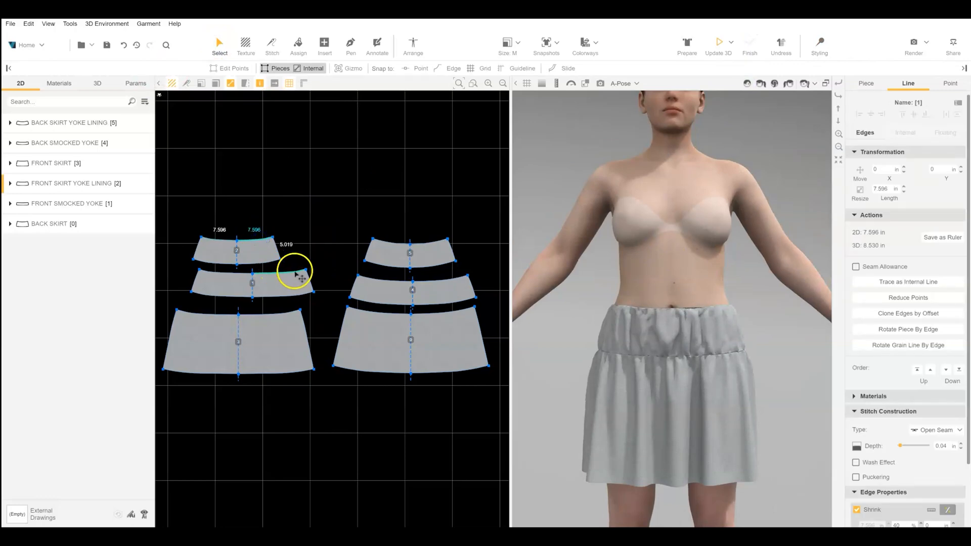
pyautogui.moveTo(301, 276); pyautogui.dragTo(394, 283)
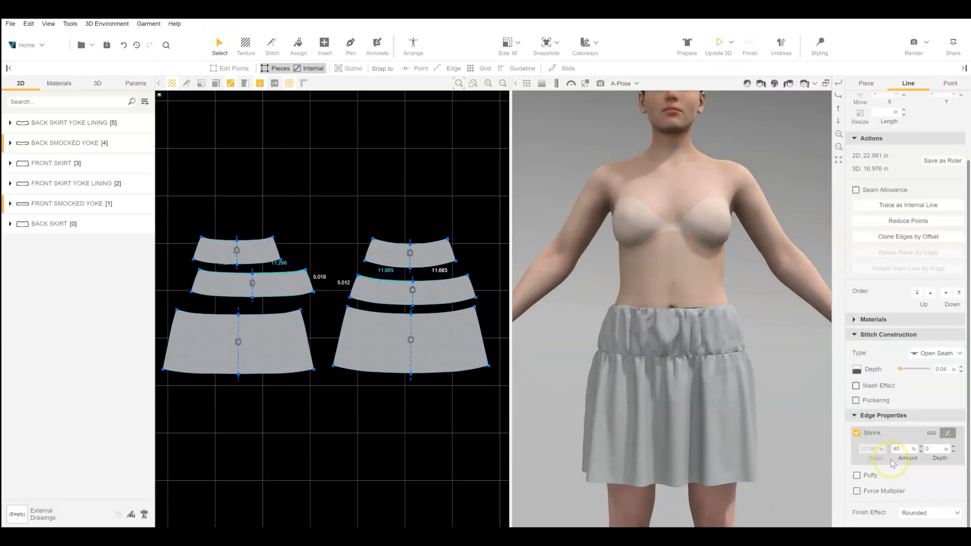
pyautogui.click(908, 237)
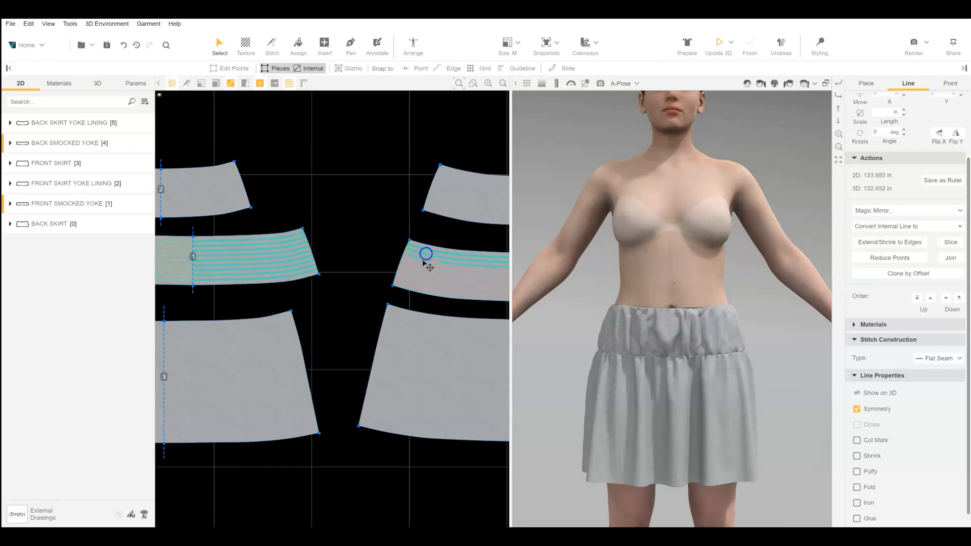
# - Enable 40% Shrink on the yoke's smocking lines and drape the skirt
pyautogui.moveTo(426, 253); pyautogui.dragTo(409, 283)
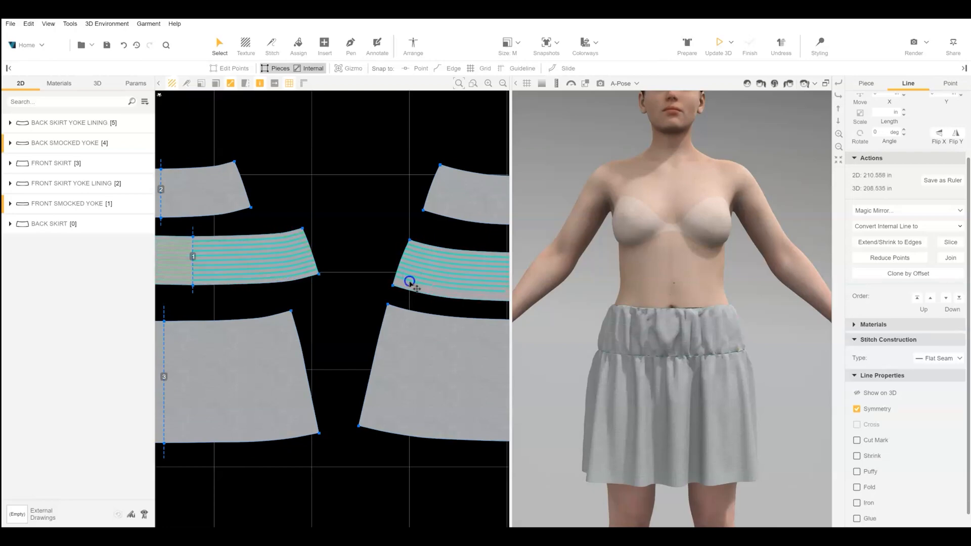
pyautogui.click(858, 437)
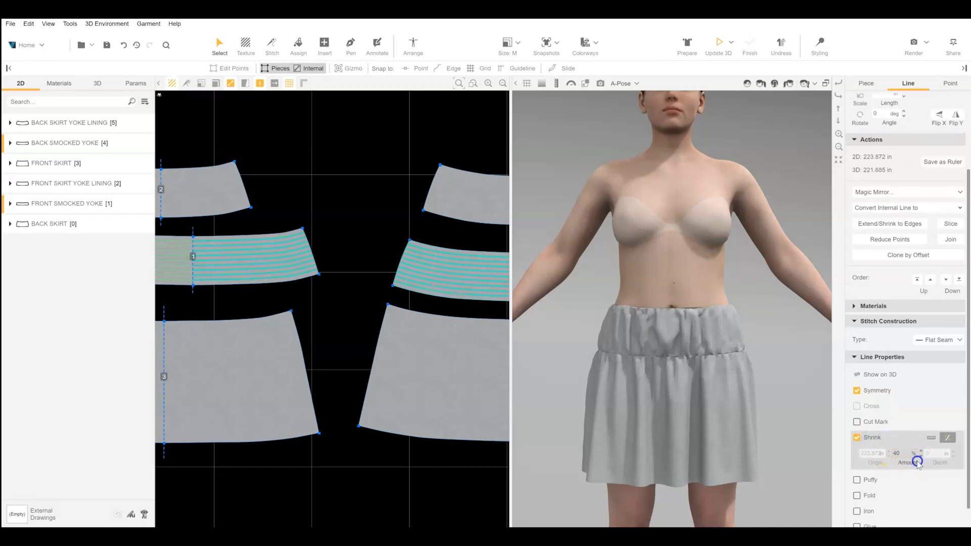
pyautogui.click(718, 44)
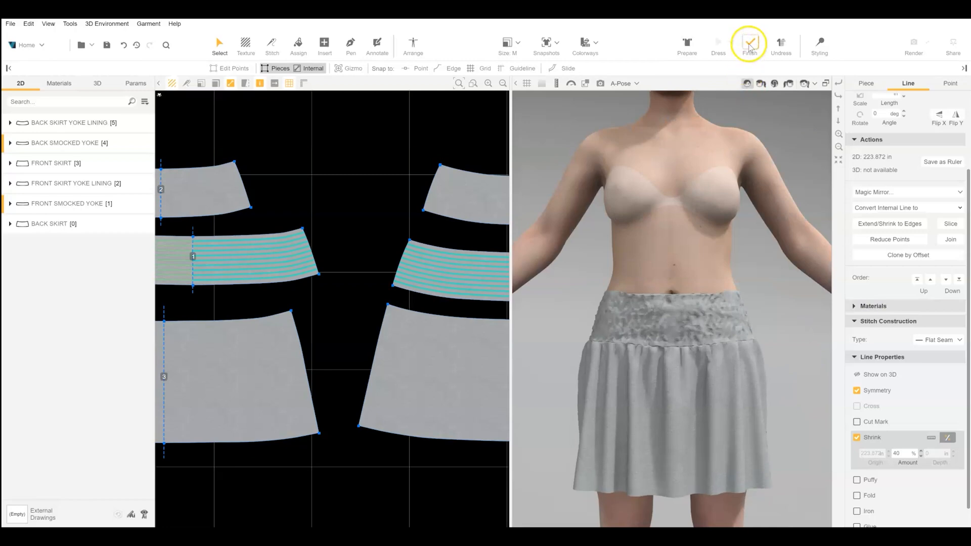
# - Set the smocked yokes to 0.3 grid detail and 3D Layer 2, re-drape, and check back and front
pyautogui.click(749, 42)
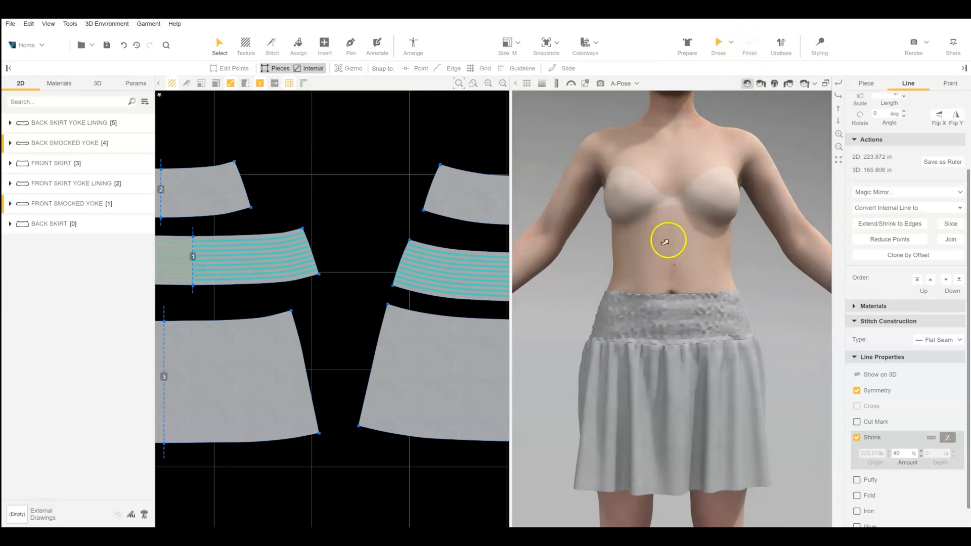
pyautogui.click(276, 388)
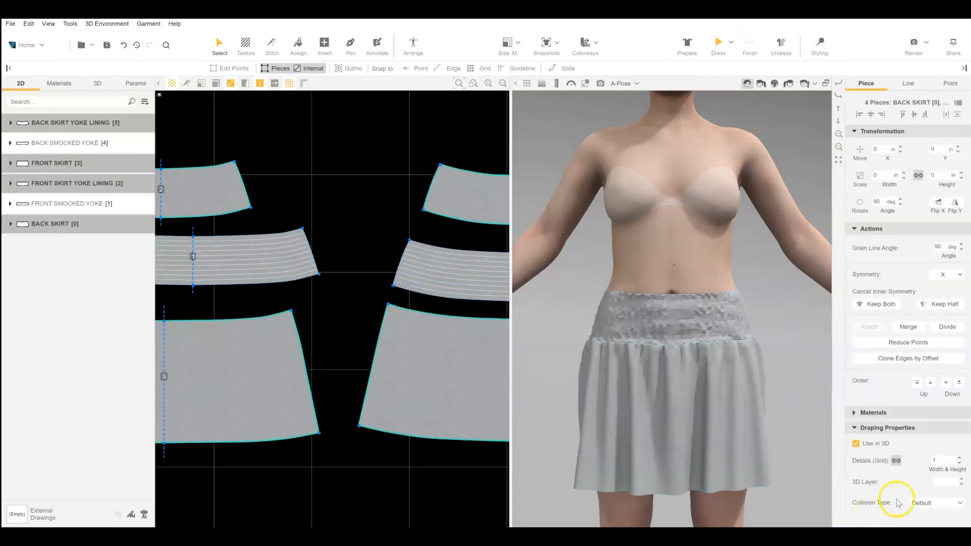
pyautogui.click(945, 460)
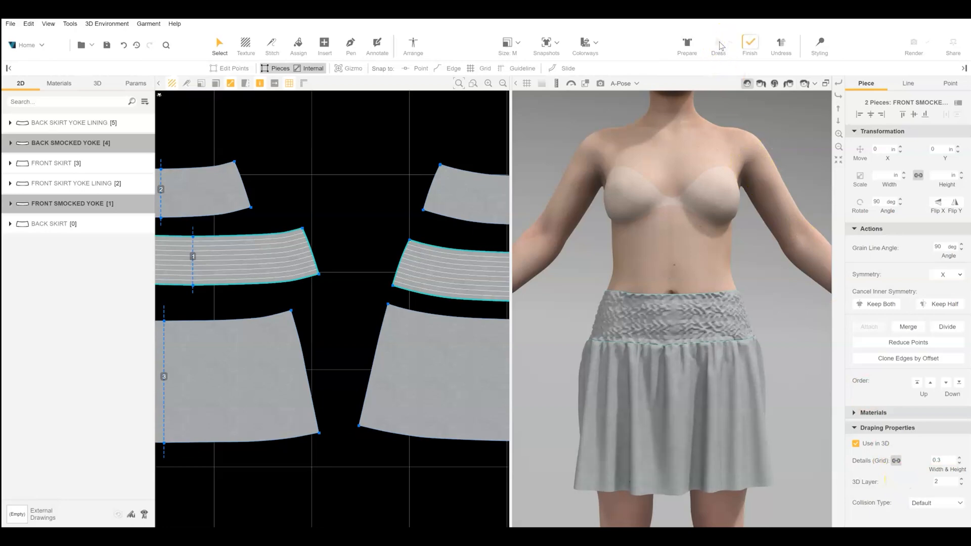
pyautogui.click(764, 84)
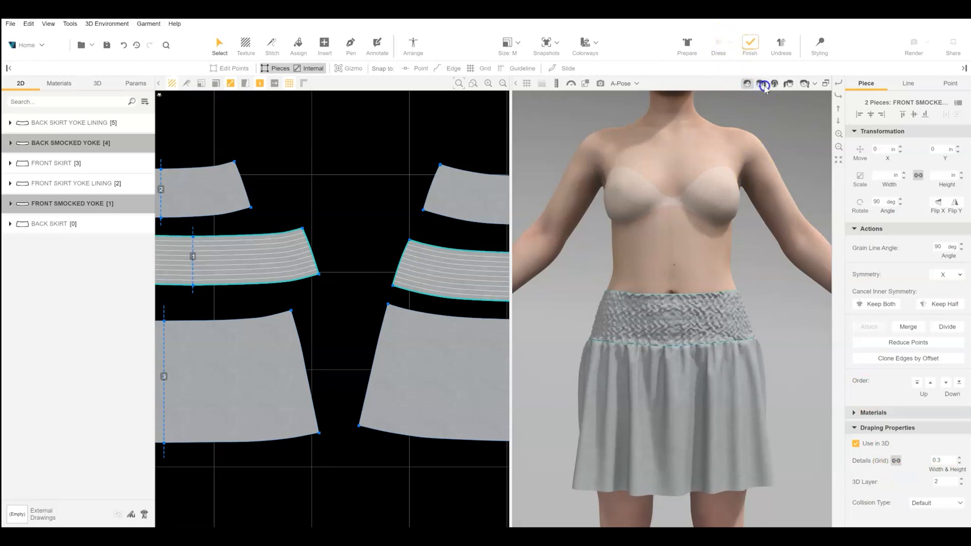
pyautogui.click(788, 83)
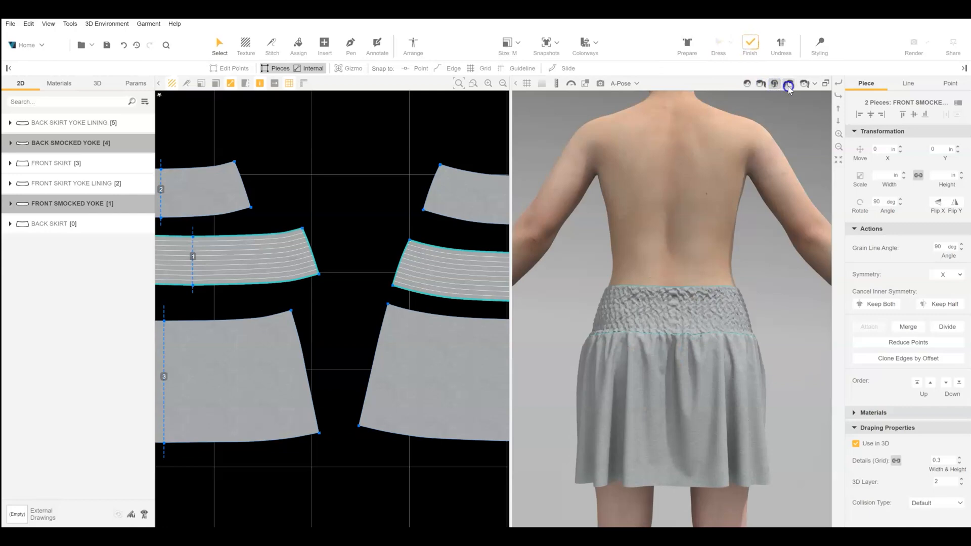
pyautogui.click(745, 84)
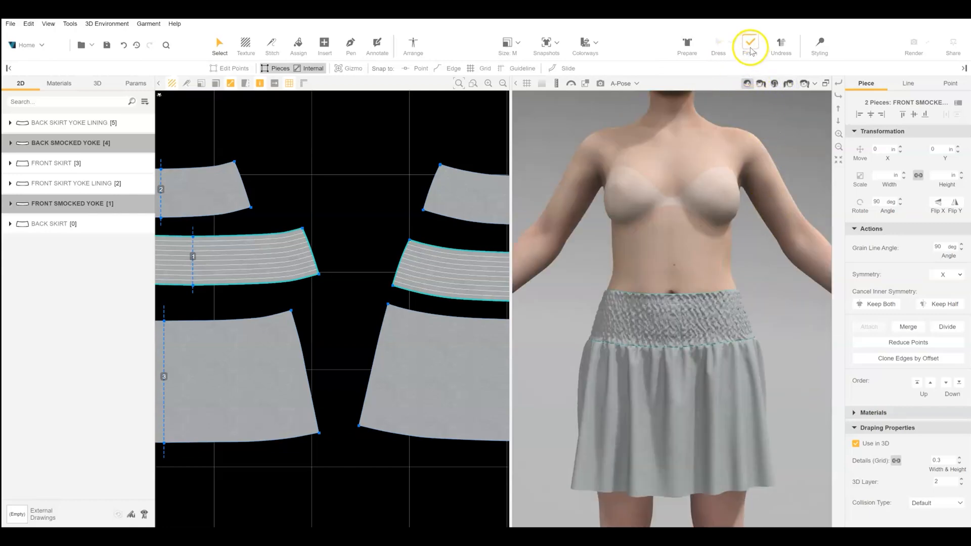
# - Give the yoke edges 40% Shrink plus Force Multiplier 3 at depth 5, then update 3D
pyautogui.click(750, 44)
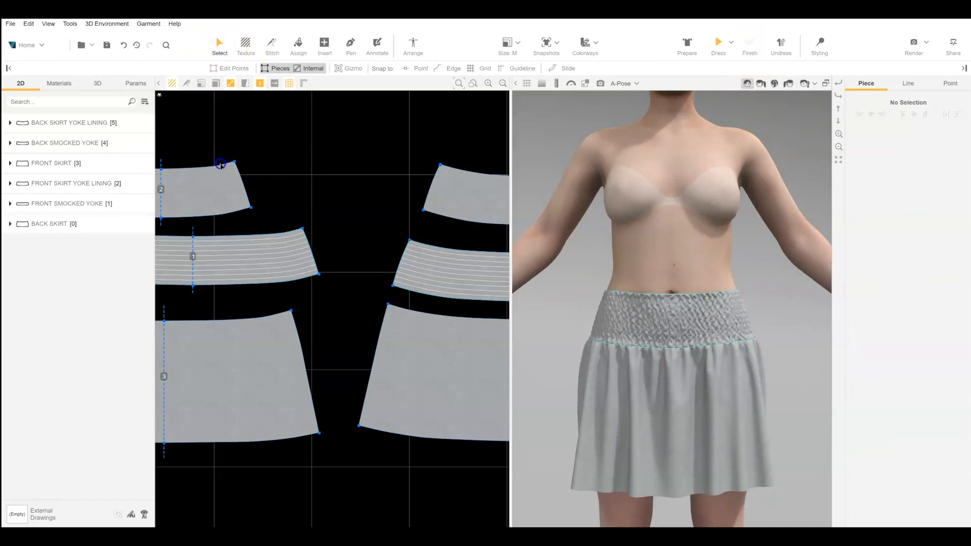
pyautogui.click(461, 168)
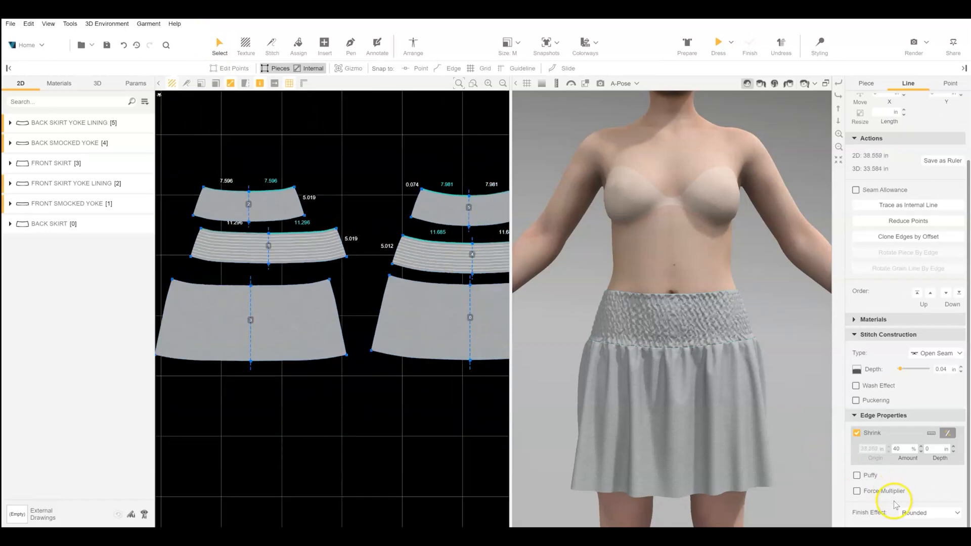
pyautogui.click(857, 491)
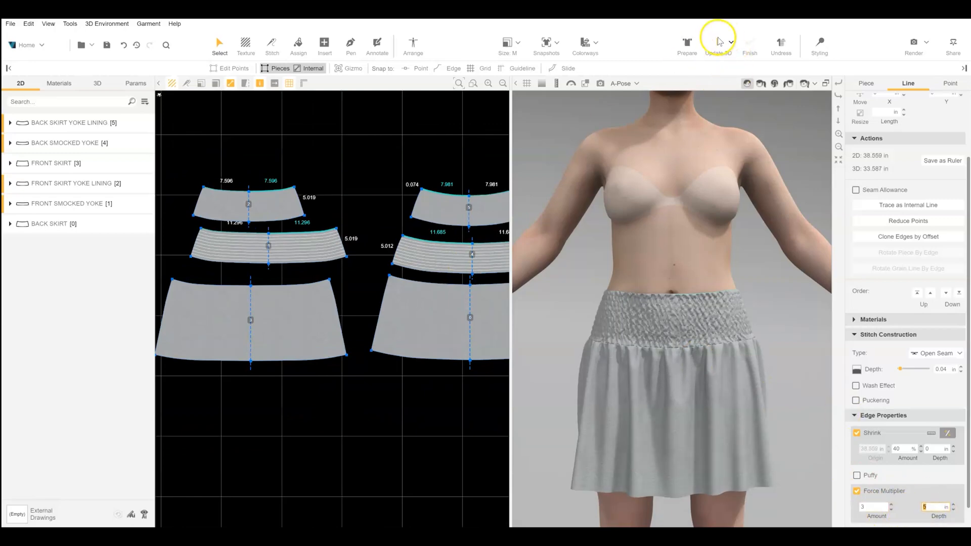
pyautogui.click(717, 42)
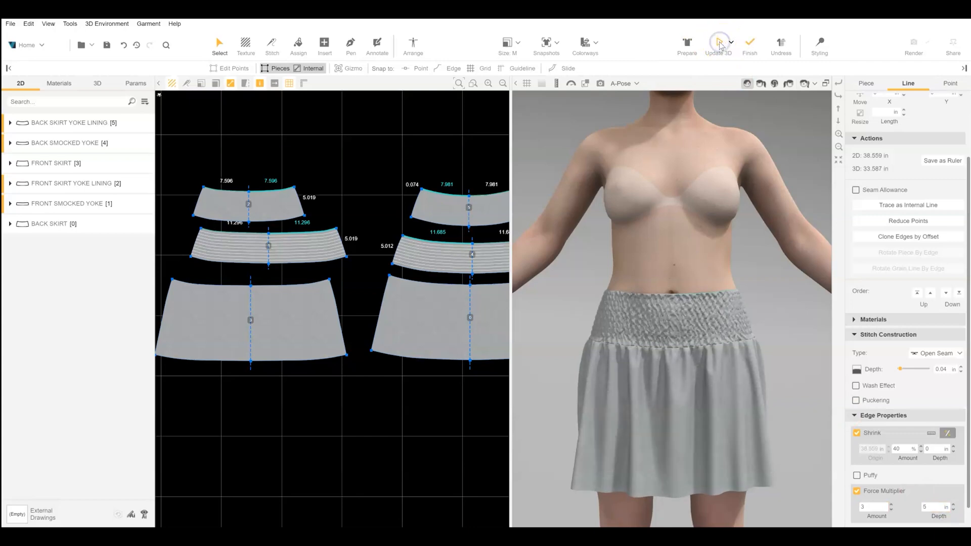
pyautogui.click(718, 43)
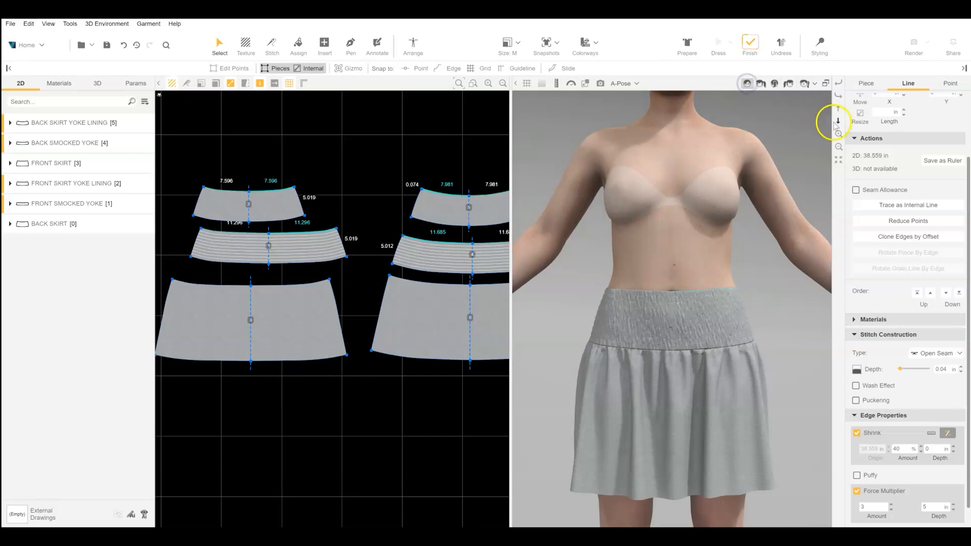
pyautogui.click(751, 42)
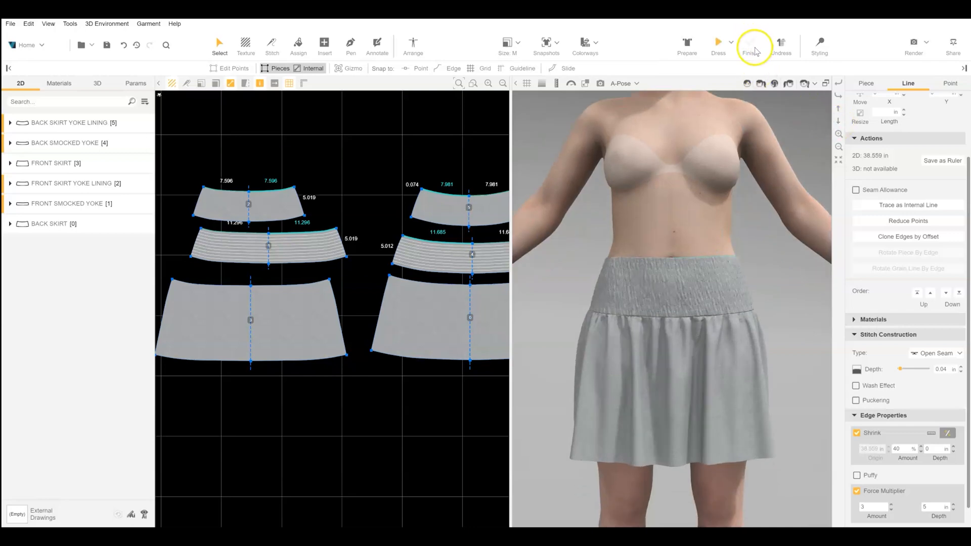
pyautogui.click(59, 83)
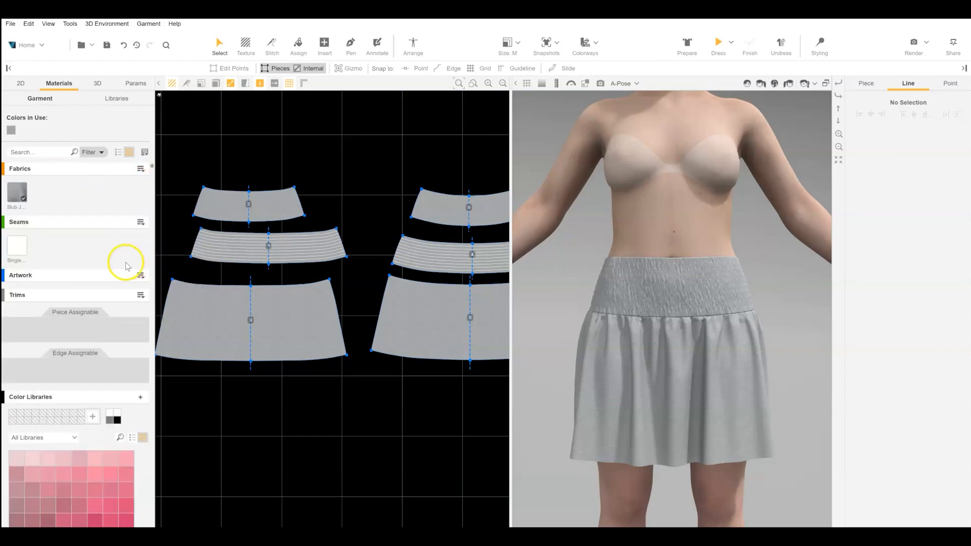
# - Add a New Single Needle seam from the Materials tab's Seams menu
pyautogui.click(140, 221)
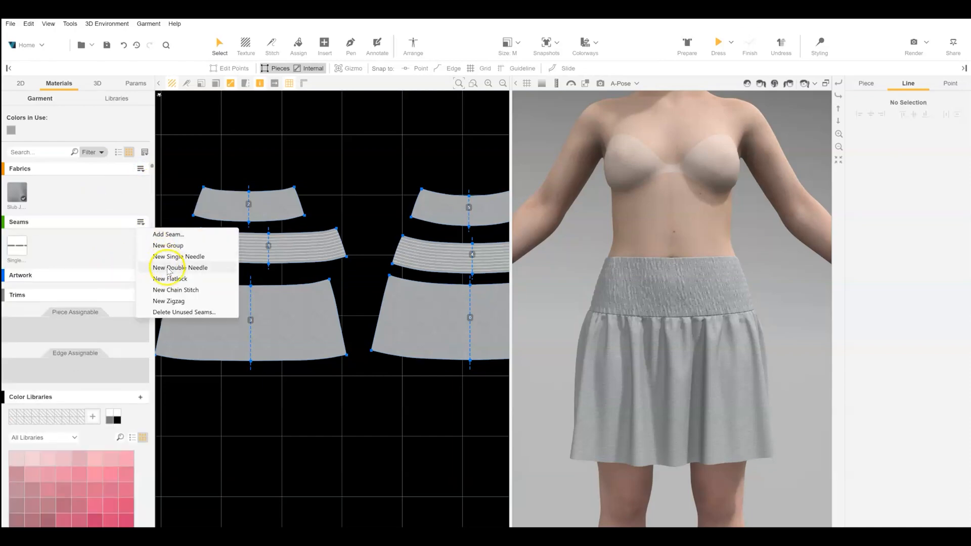
pyautogui.click(179, 256)
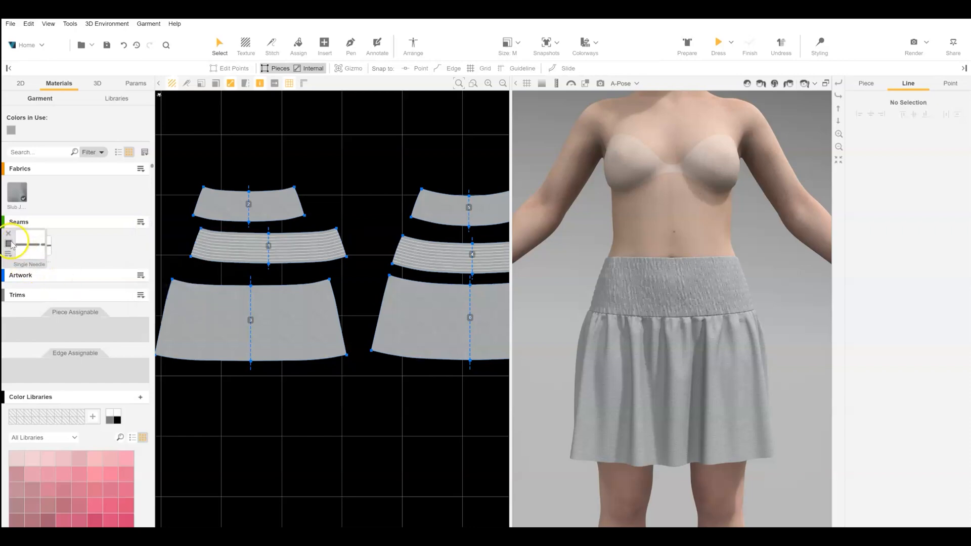